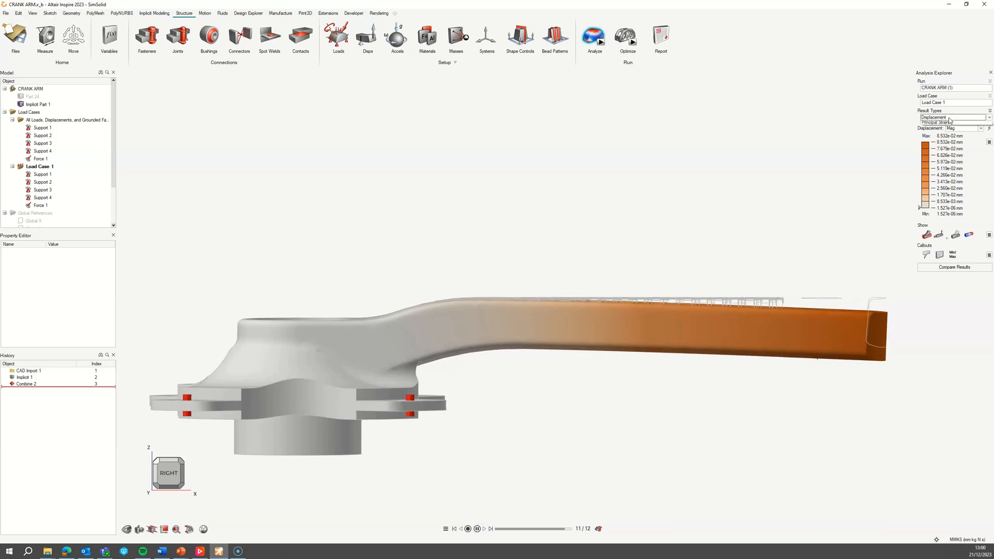
Step: Exit the displacement results and select the Crank and Part 24 bodies
click(952, 118)
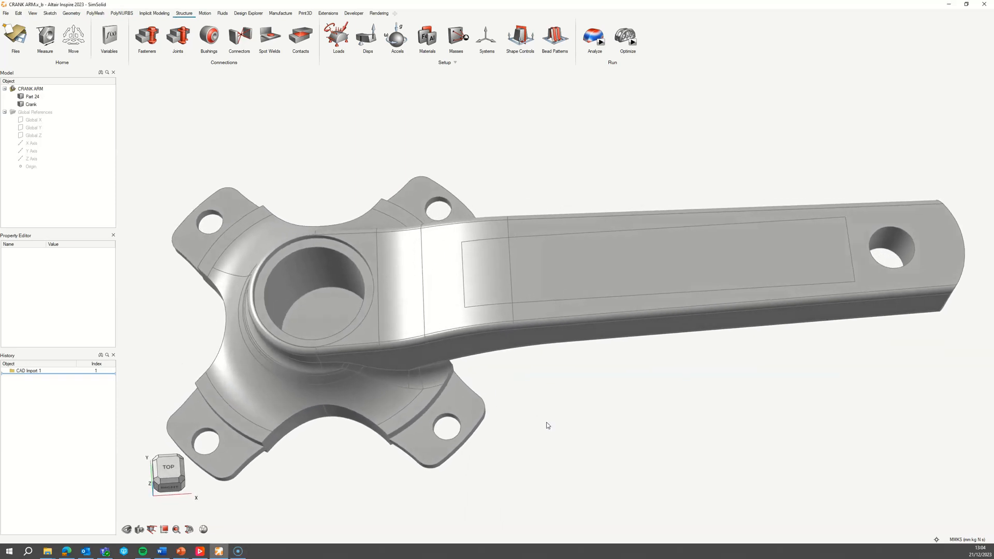
click(31, 104)
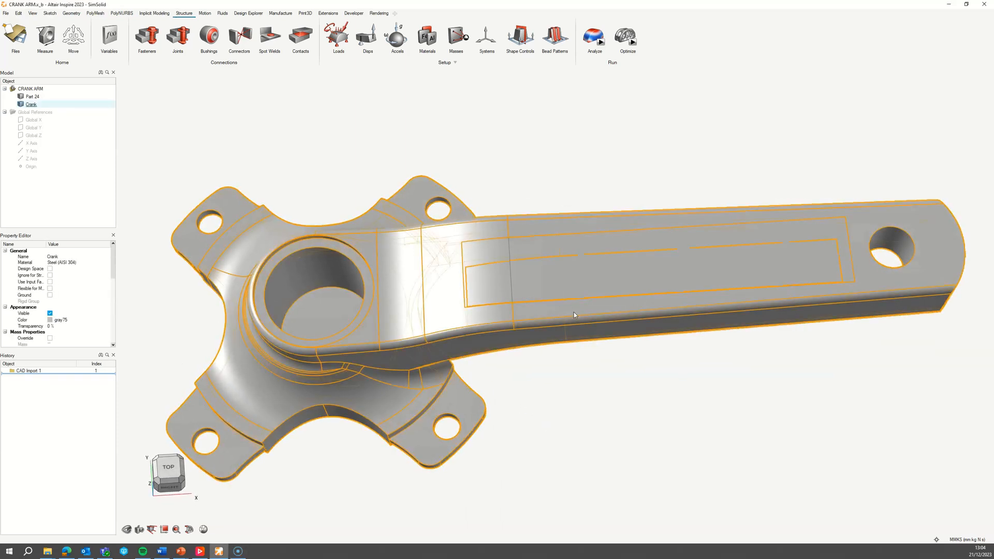
click(32, 96)
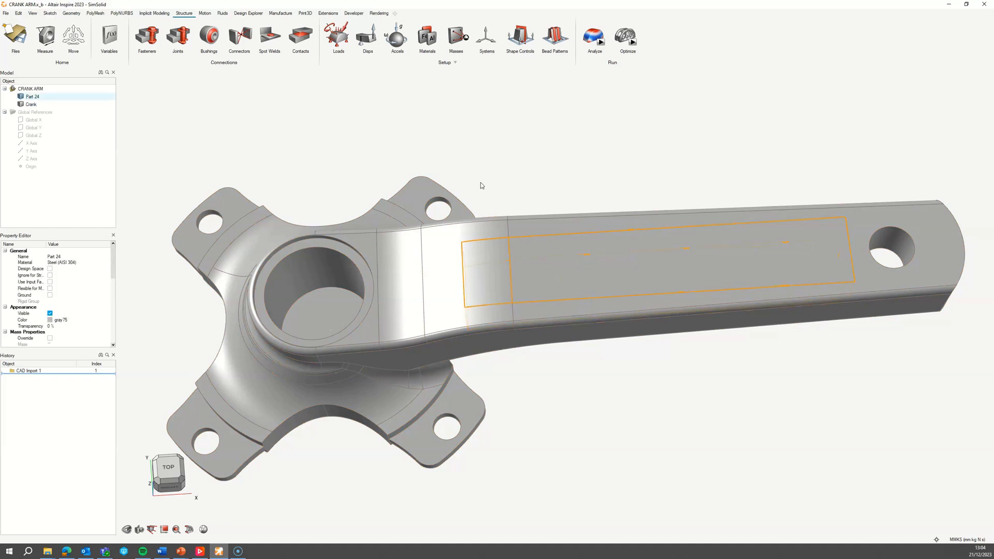
Step: Convert Part 24 to an implicit planar lattice with hexagon cells
click(153, 12)
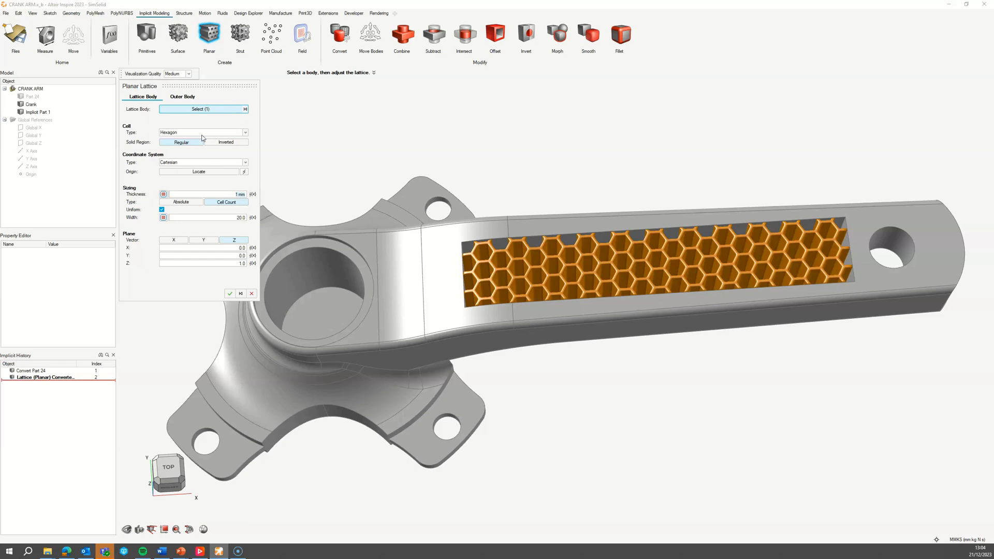
click(181, 96)
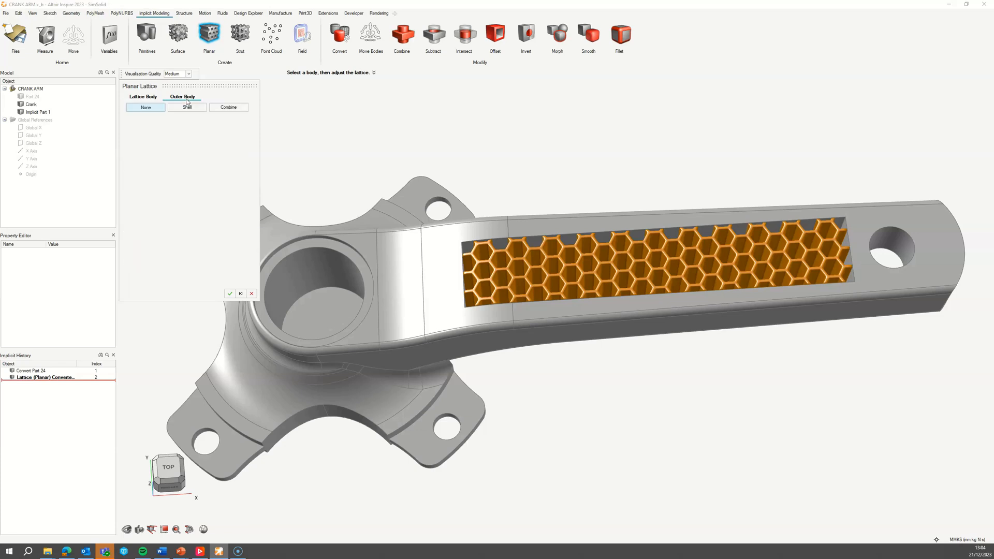
Step: Shell the lattice 1 mm, trimmed by Crank, with a 2 mm fillet transition
click(186, 107)
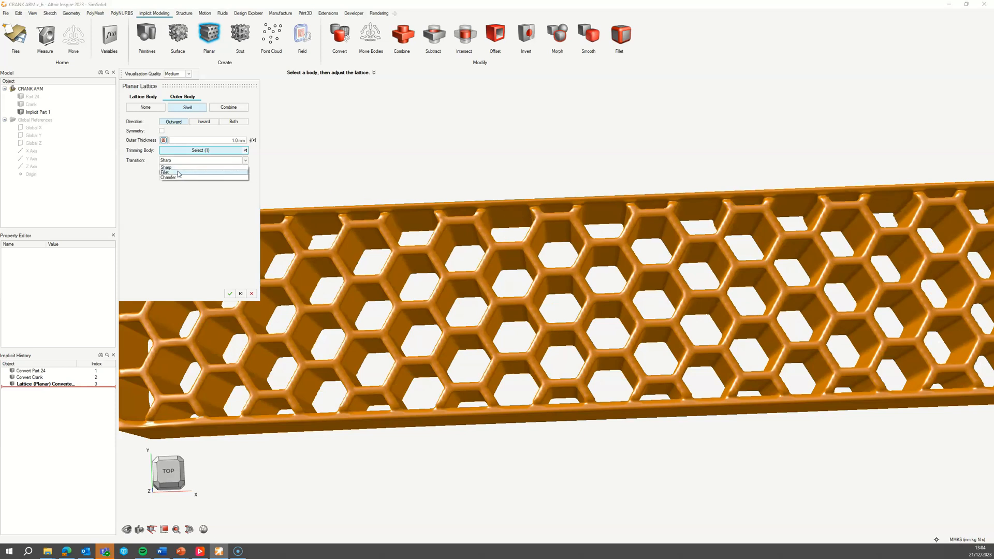
click(165, 172)
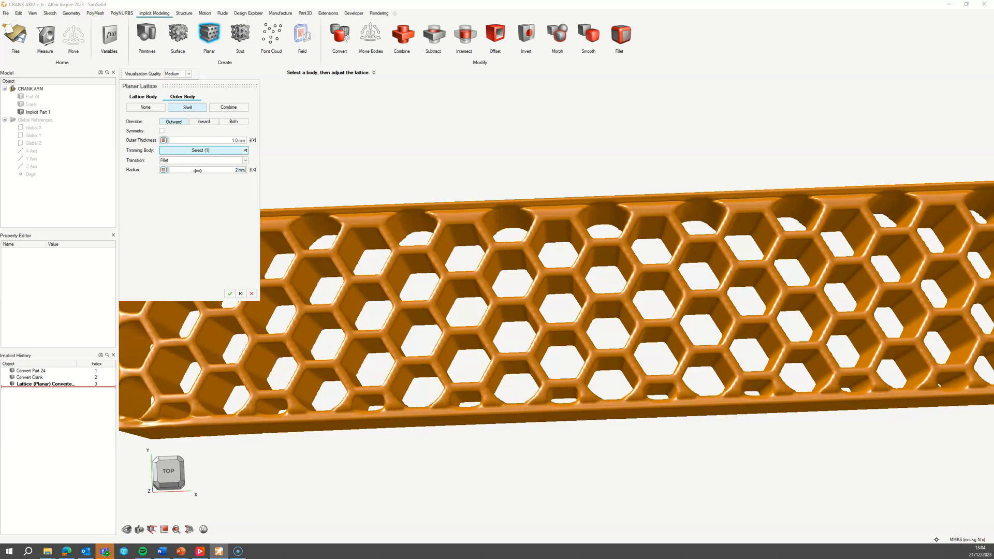
click(251, 293)
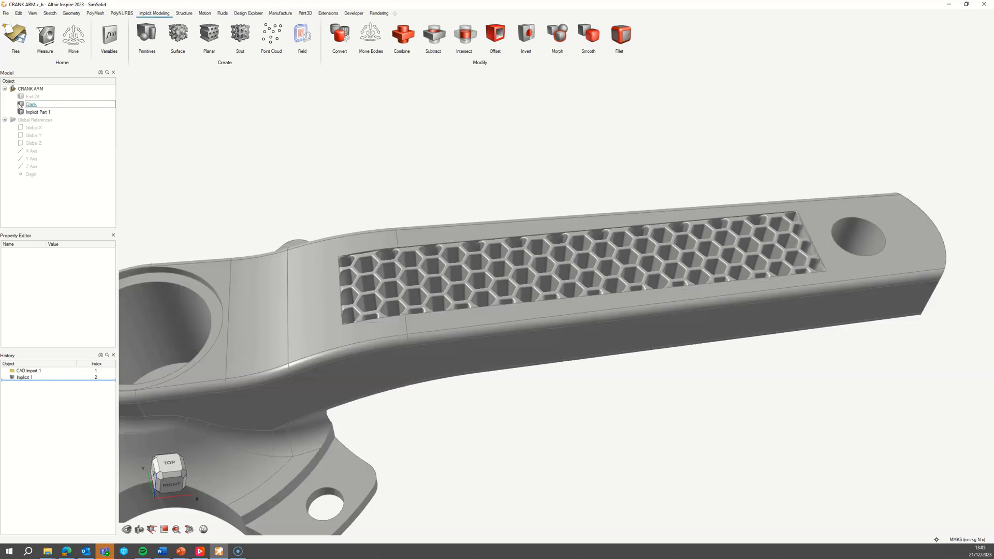
Step: Boolean-combine Crank and Implicit Part 1 into a single solid
click(71, 12)
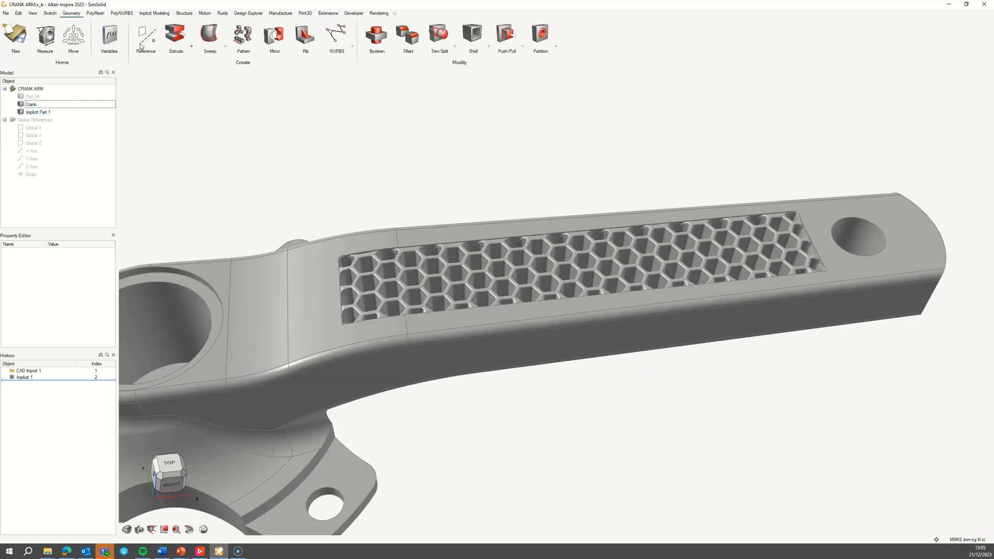
click(376, 36)
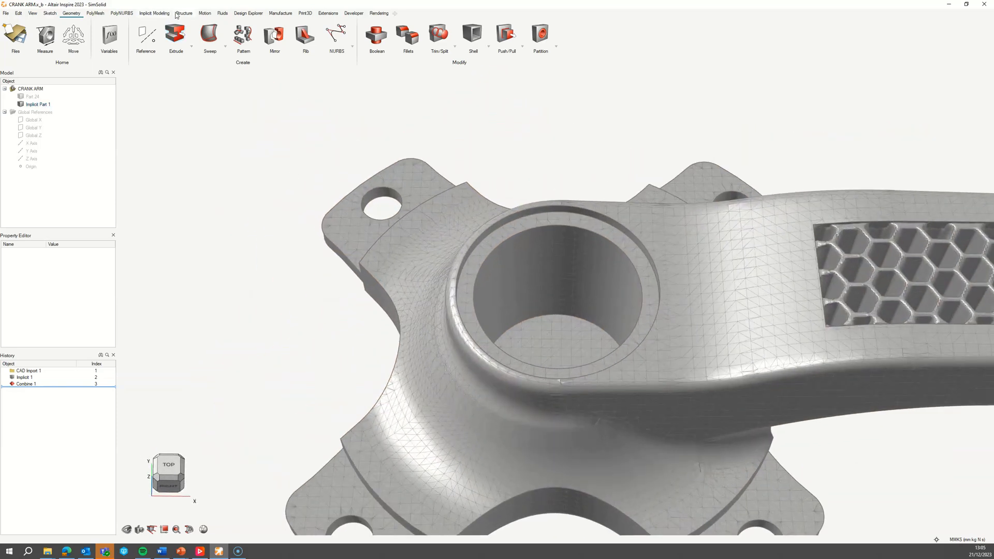
click(183, 13)
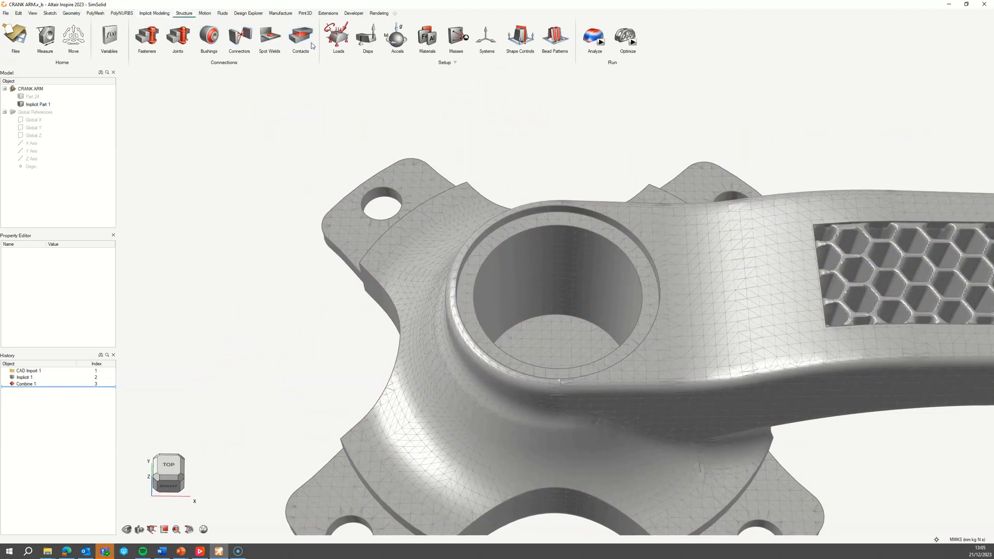
Step: Support the four bolt holes, apply 100 N at the pedal hole, and run SimSolid
click(338, 38)
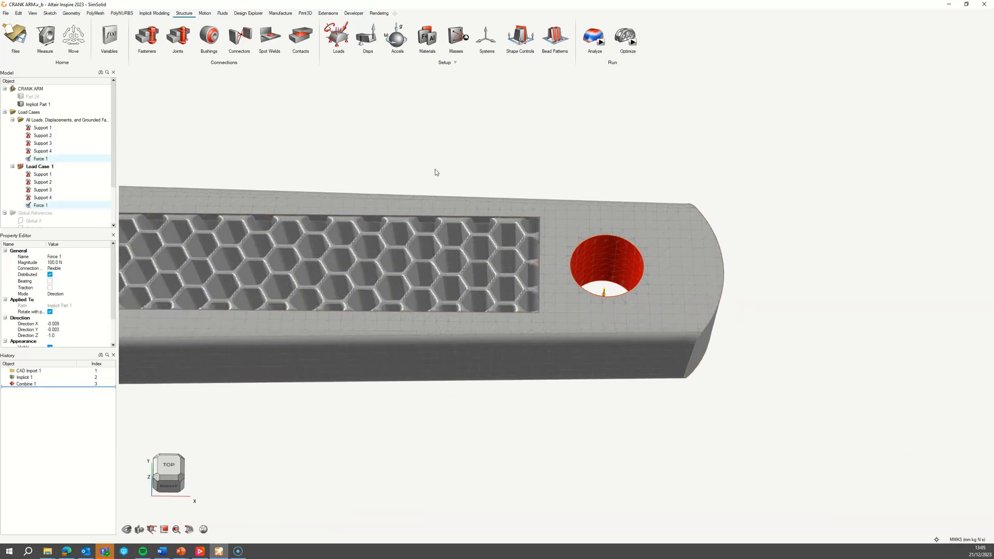
click(594, 37)
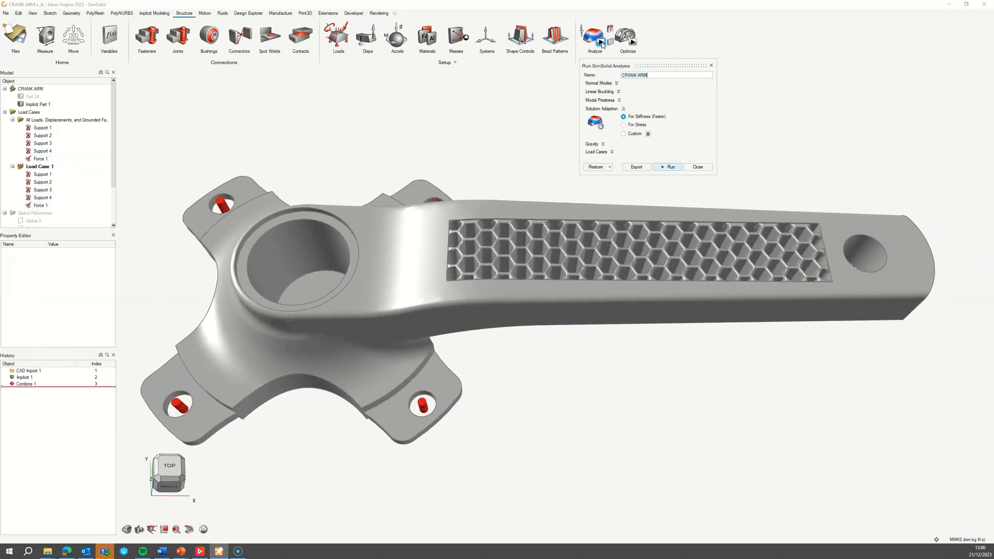
click(669, 166)
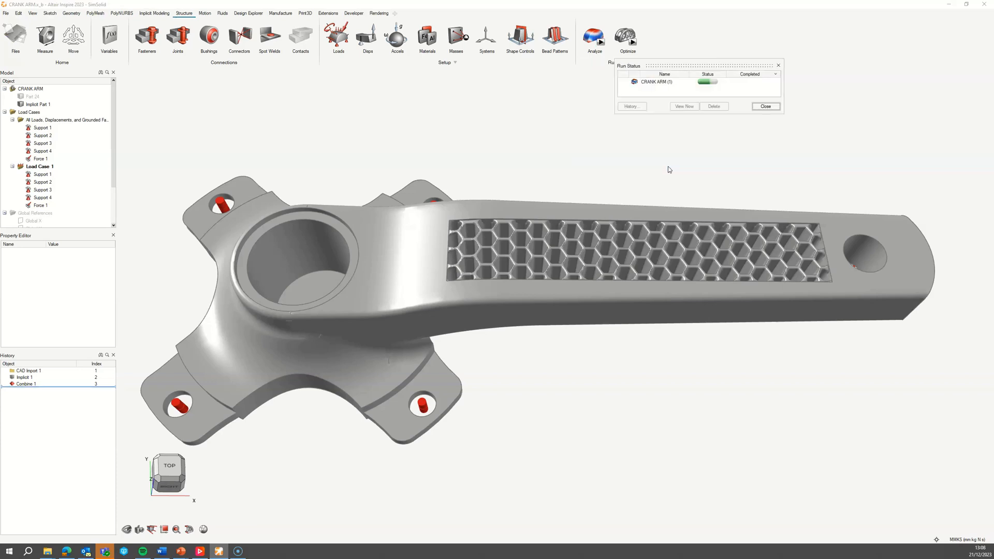